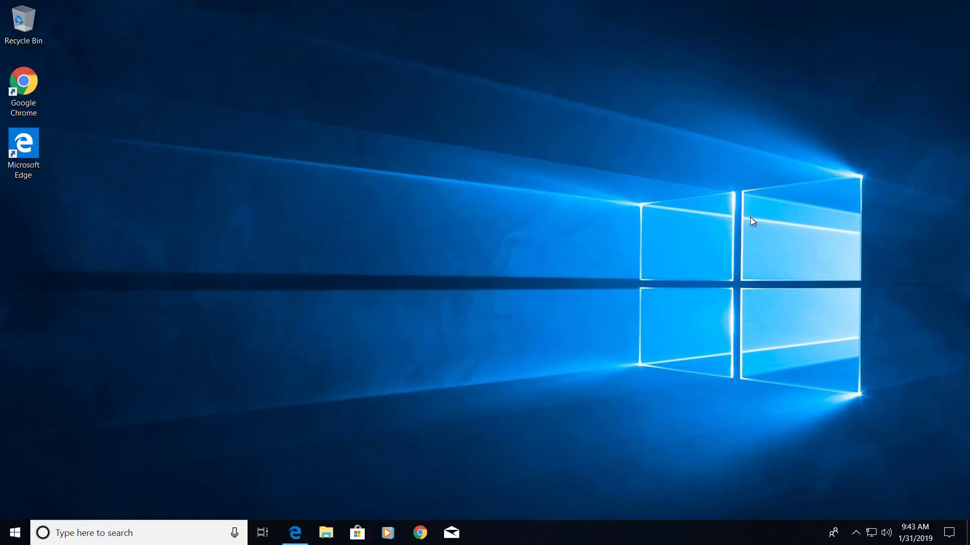
Open Settings from the Start menu and go to Accounts, showing Your info
click(13, 533)
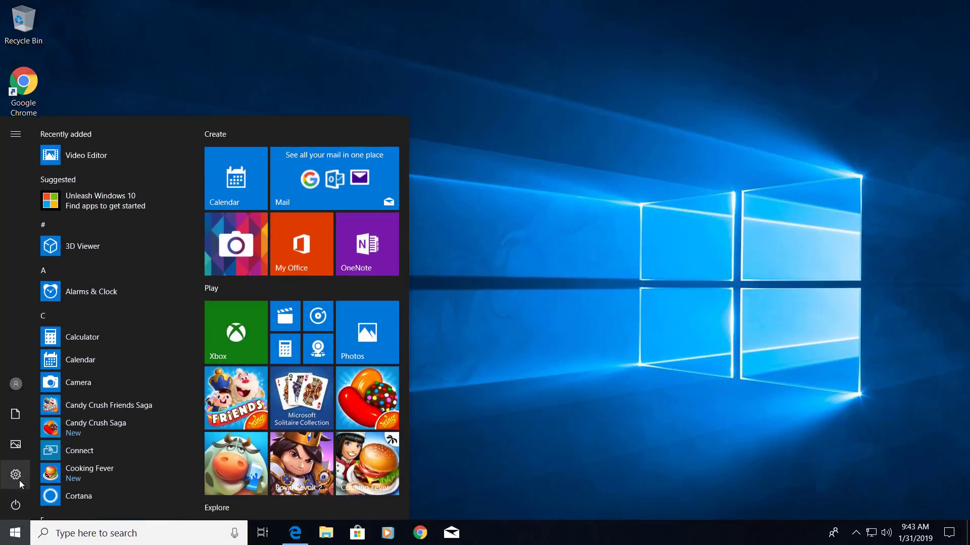
click(16, 474)
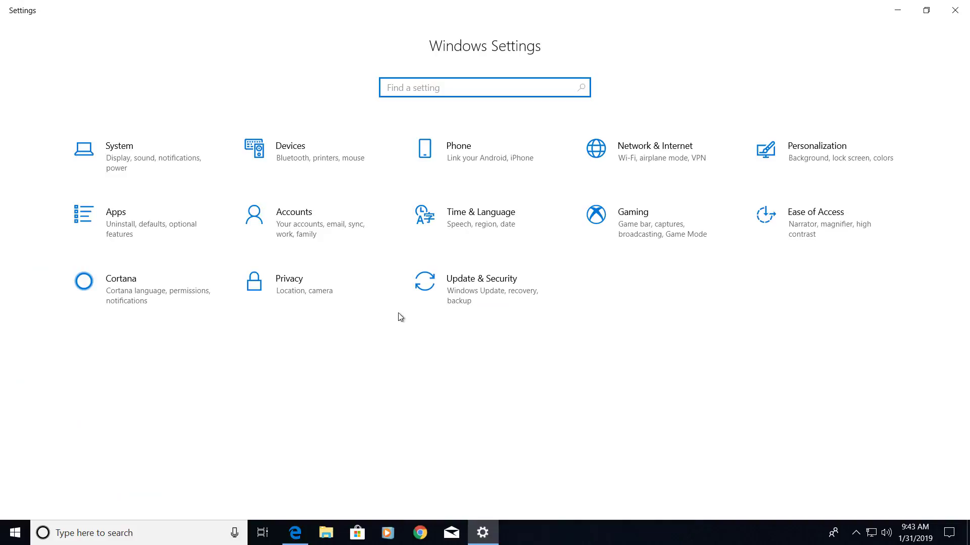
click(294, 220)
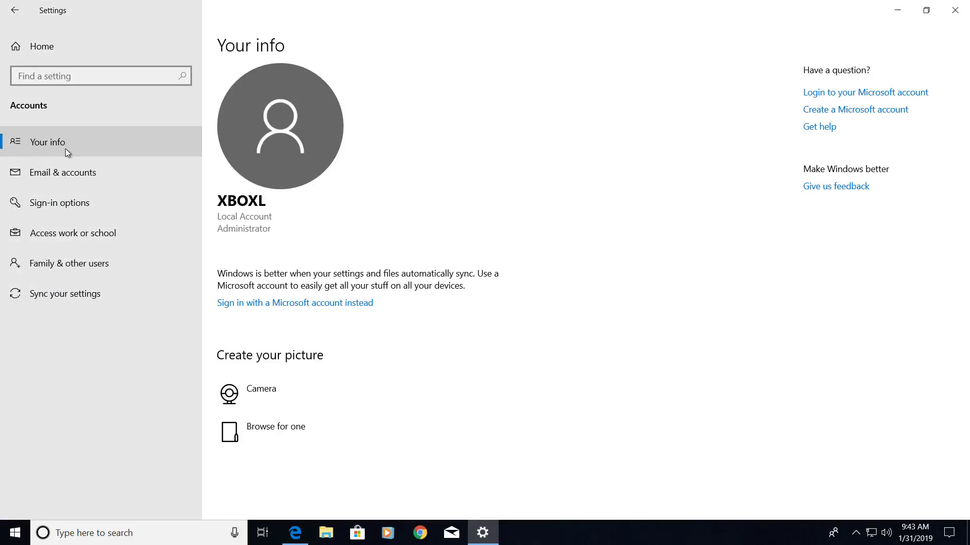
mouse_move(337, 306)
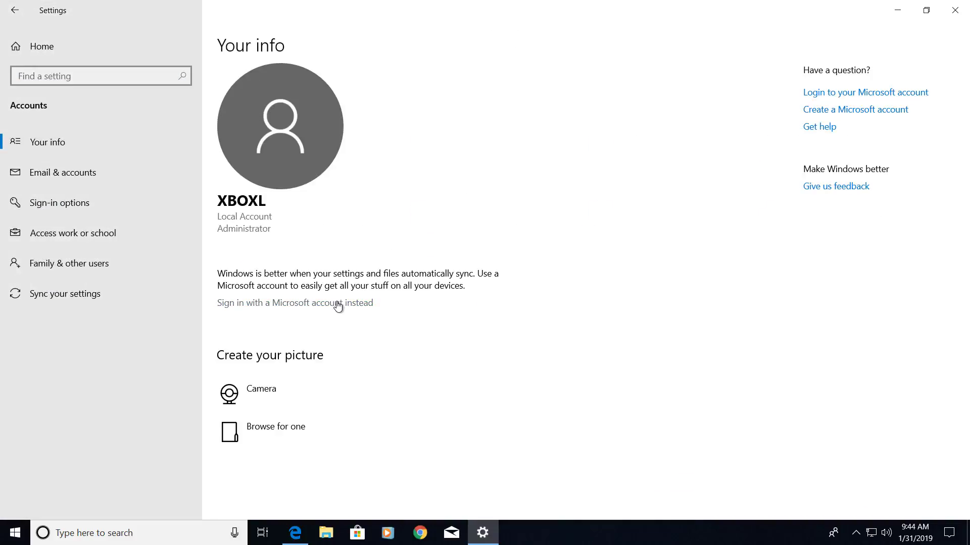
Choose to sign in with a Microsoft account instead, entering its email and password
click(294, 303)
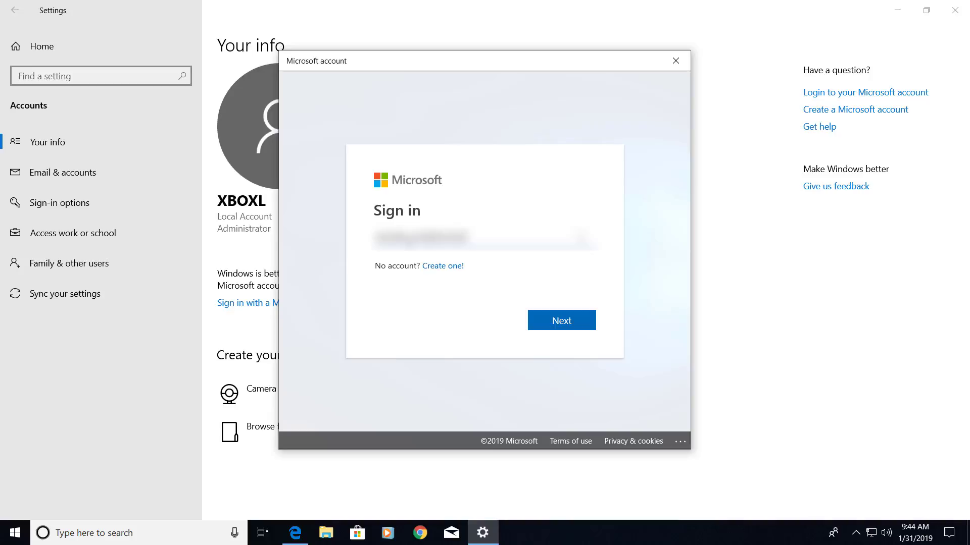
click(560, 320)
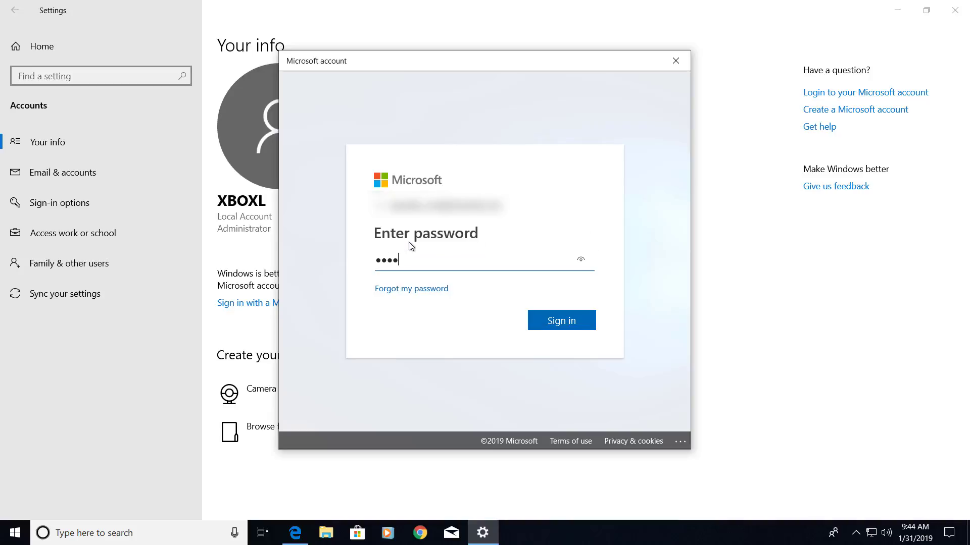
text(password)
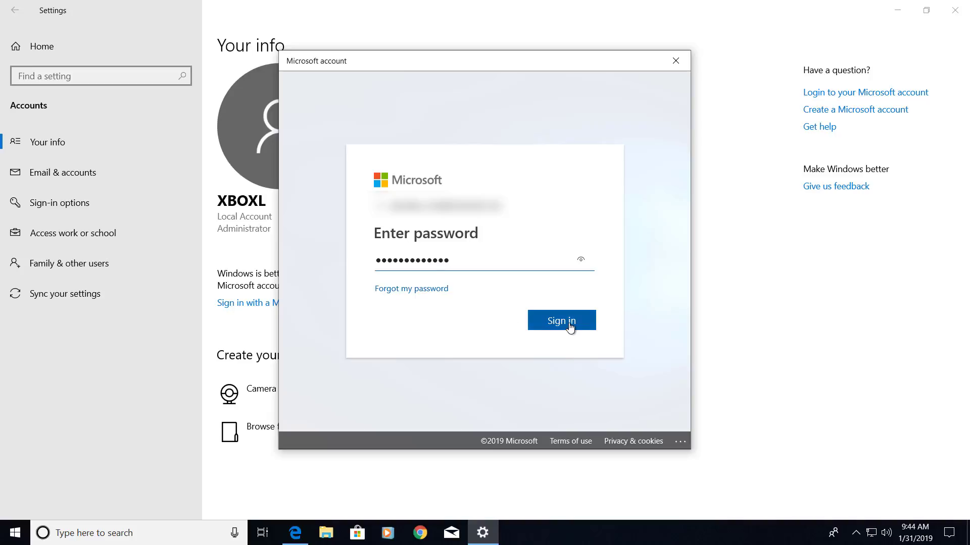
click(560, 320)
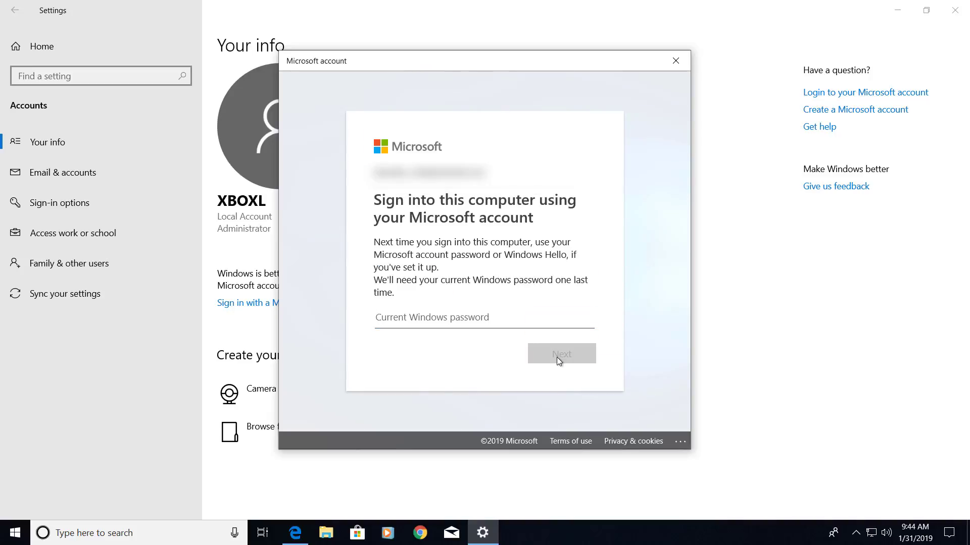
Submit the current Windows password, then enter and confirm a four-digit Windows Hello PIN
click(560, 353)
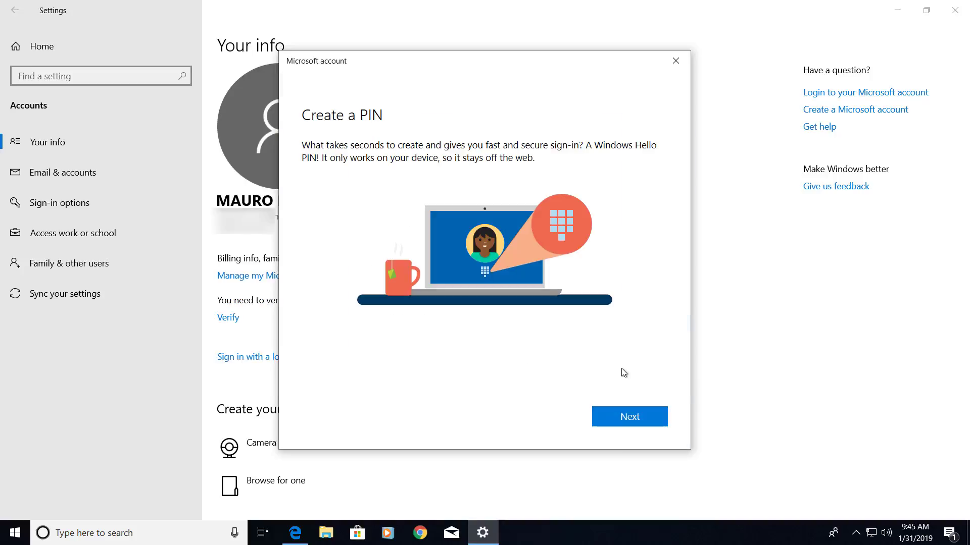
click(629, 416)
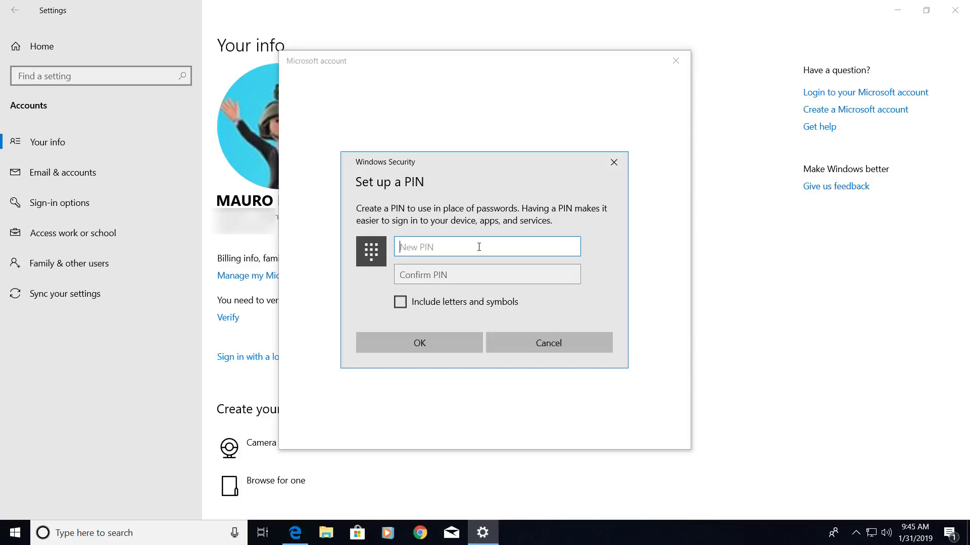
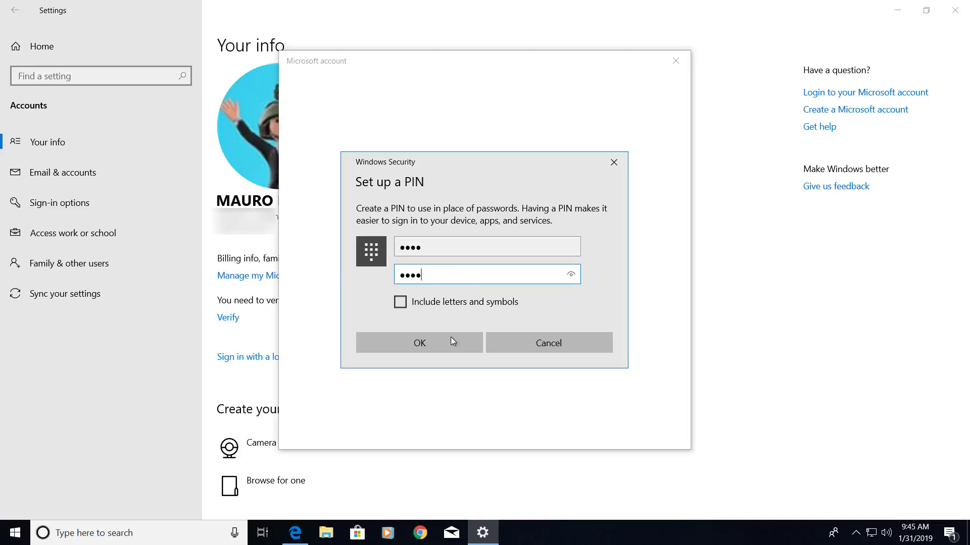
click(419, 342)
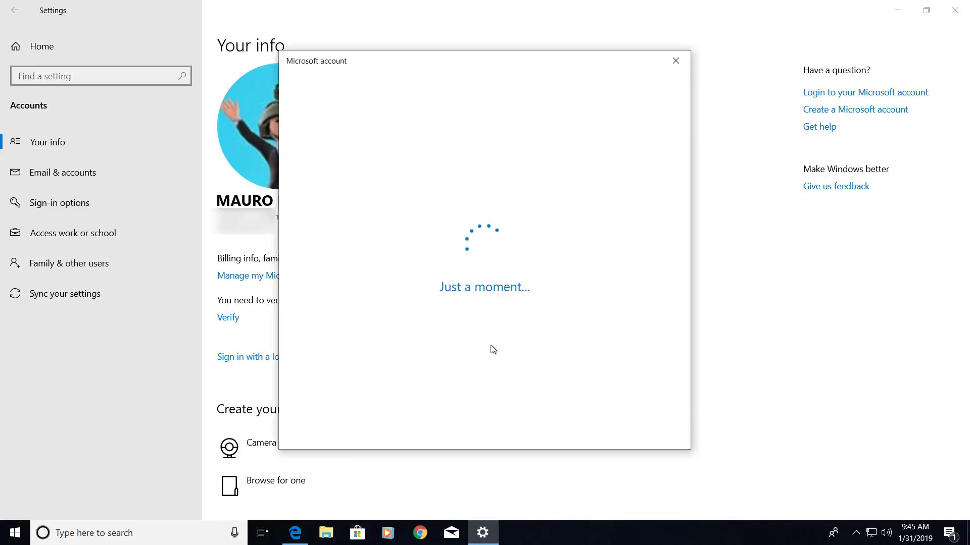
Close the finished setup window and approve identity verification through Microsoft Authenticator
click(675, 61)
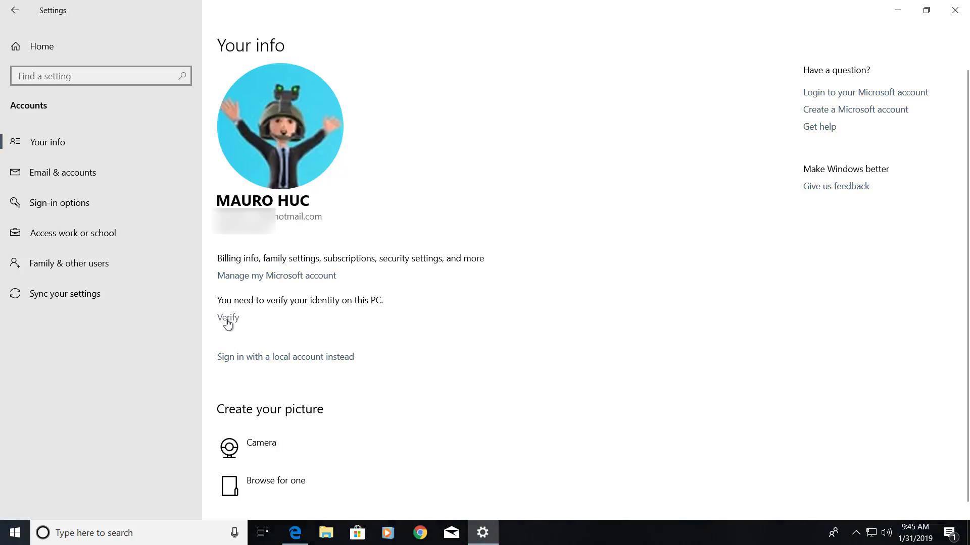
click(228, 317)
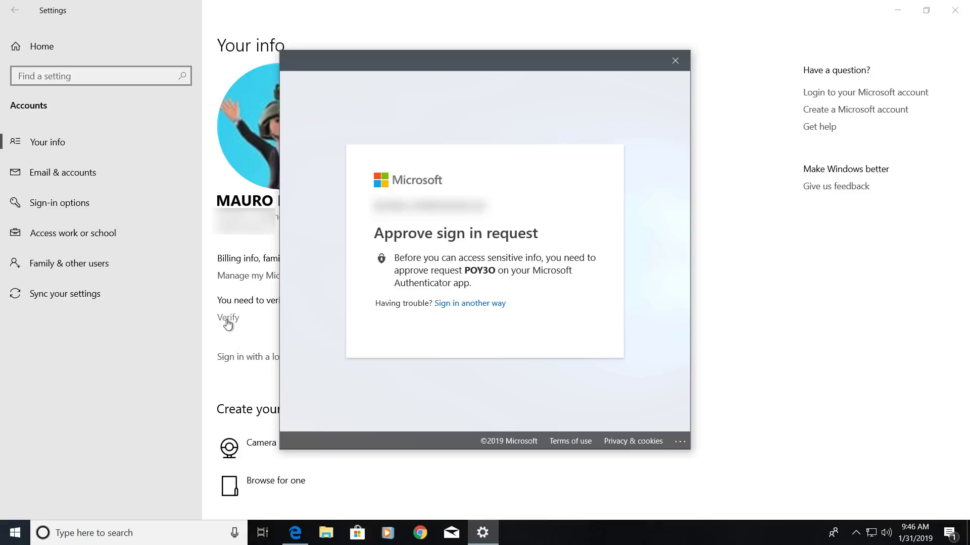
click(674, 60)
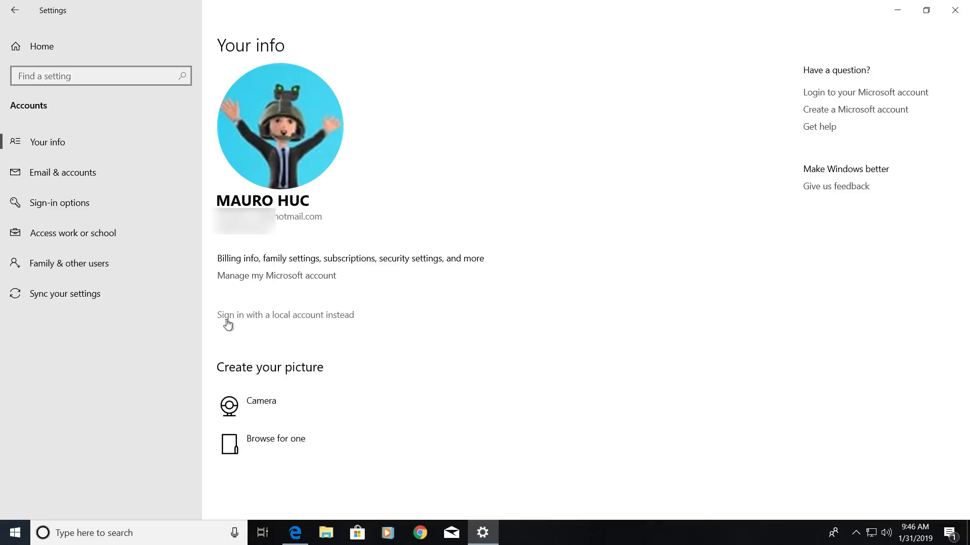
mouse_move(441, 299)
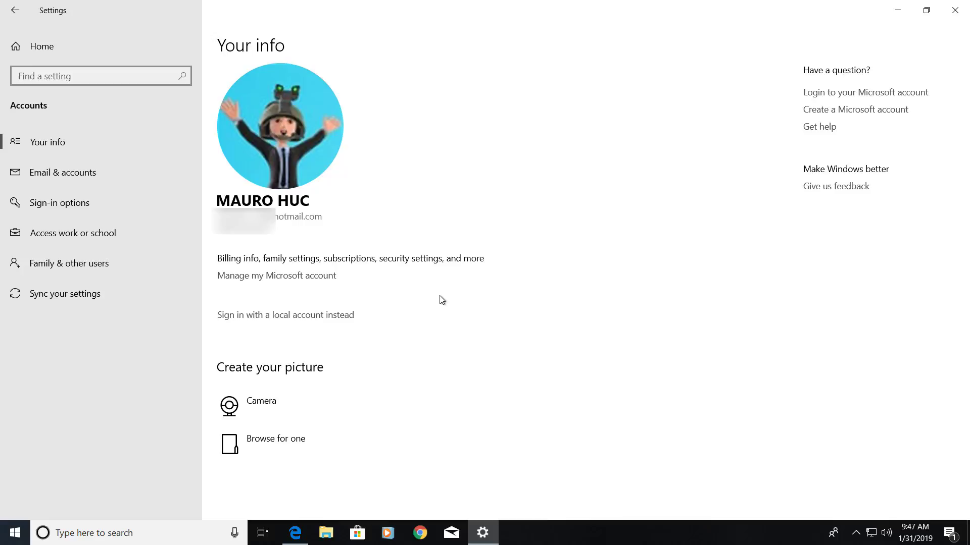
mouse_move(954, 10)
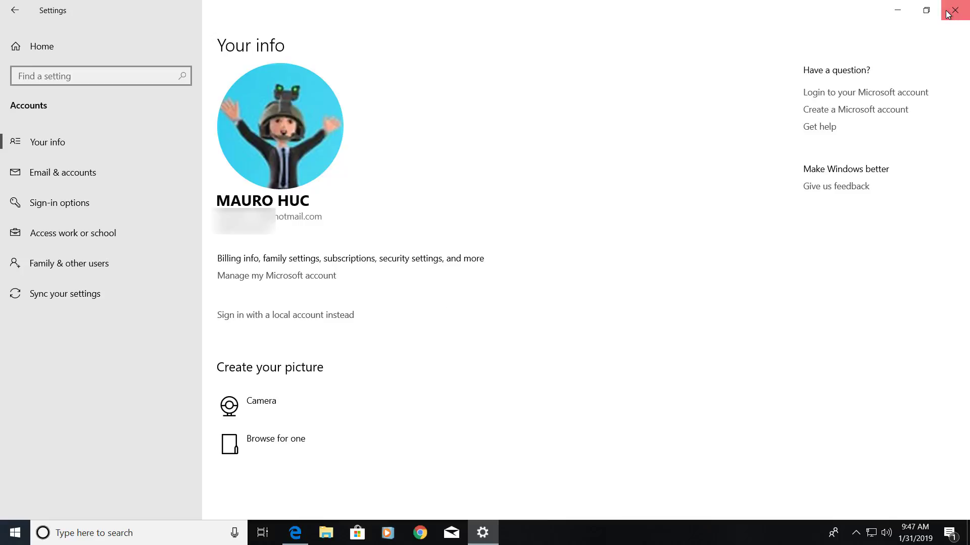
Close the Settings window to reveal the seaside sunset desktop
click(954, 10)
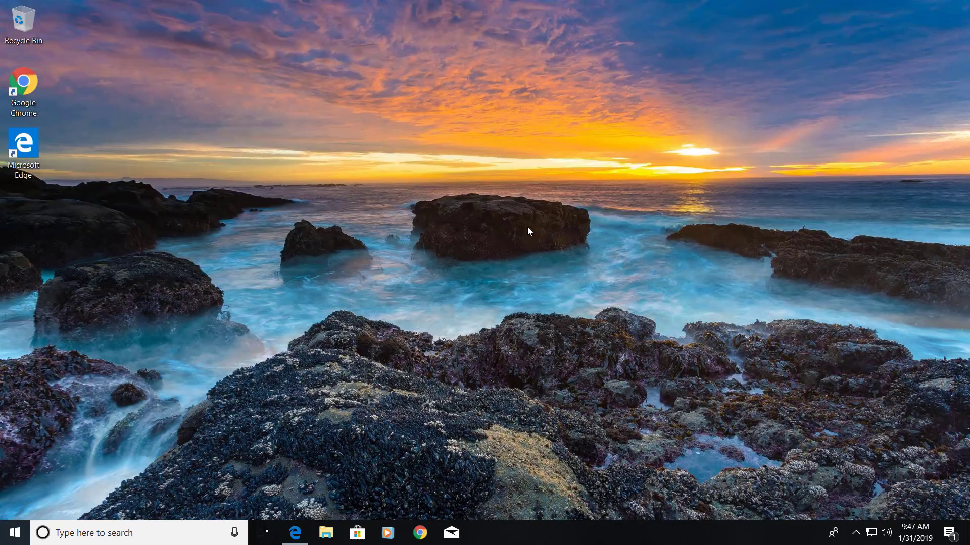